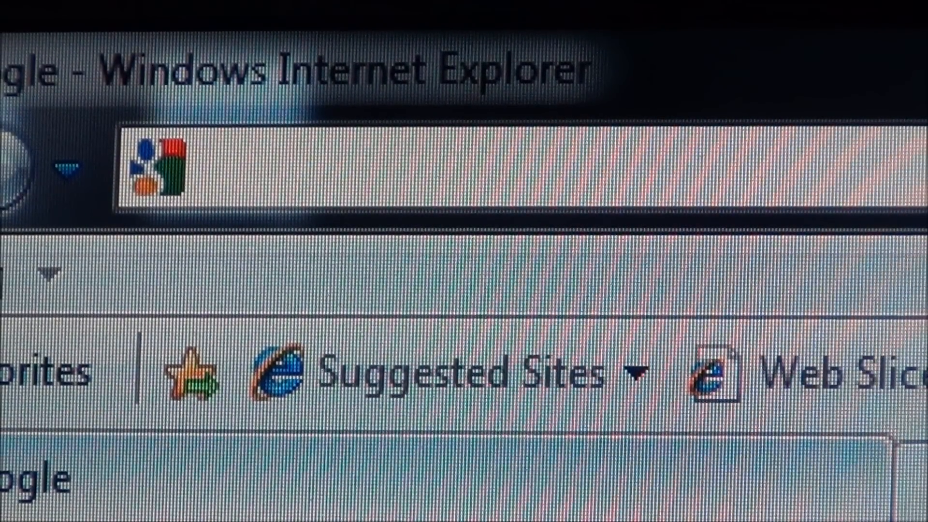
- Load esupport.sony.com in Internet Explorer
type("esuppl")
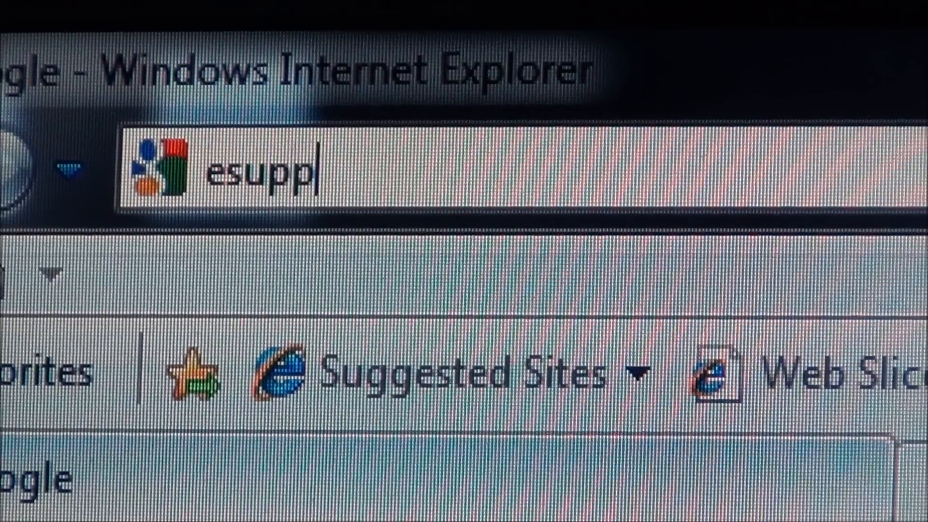
type("ort.")
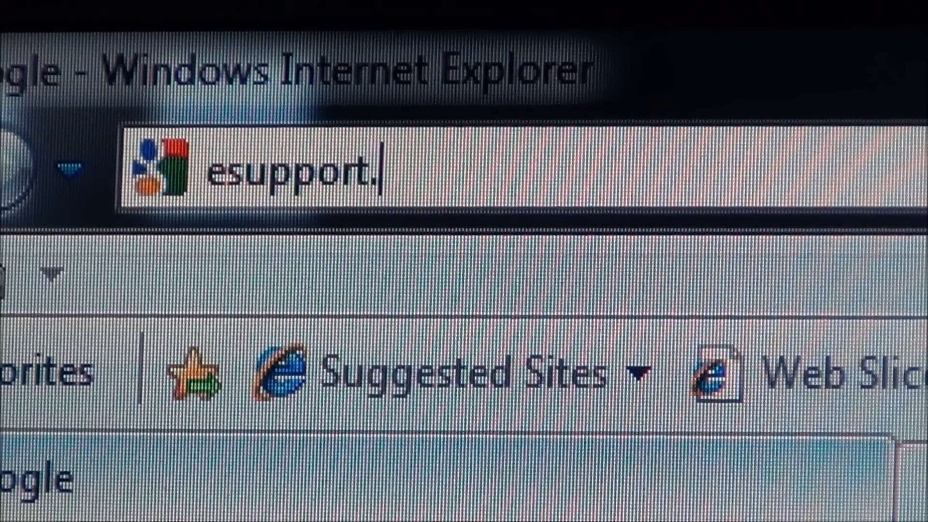
type("sony.")
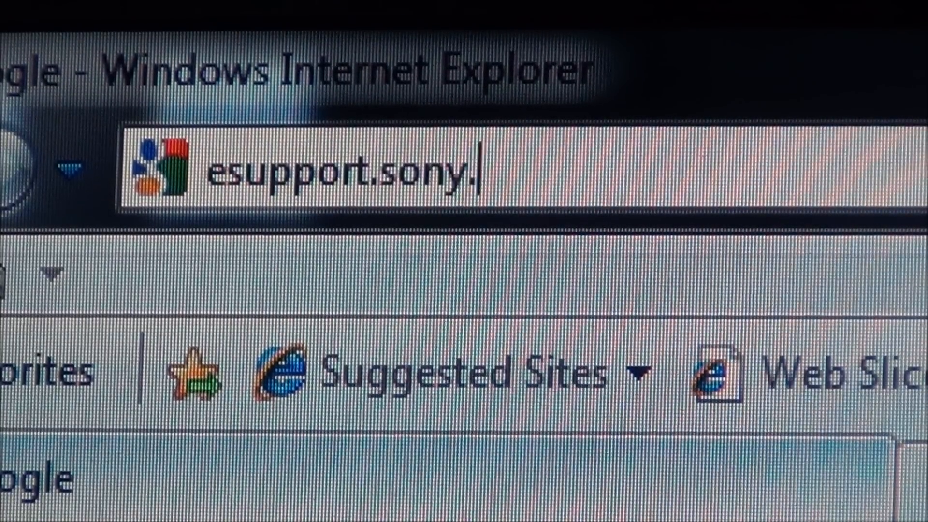
type("com")
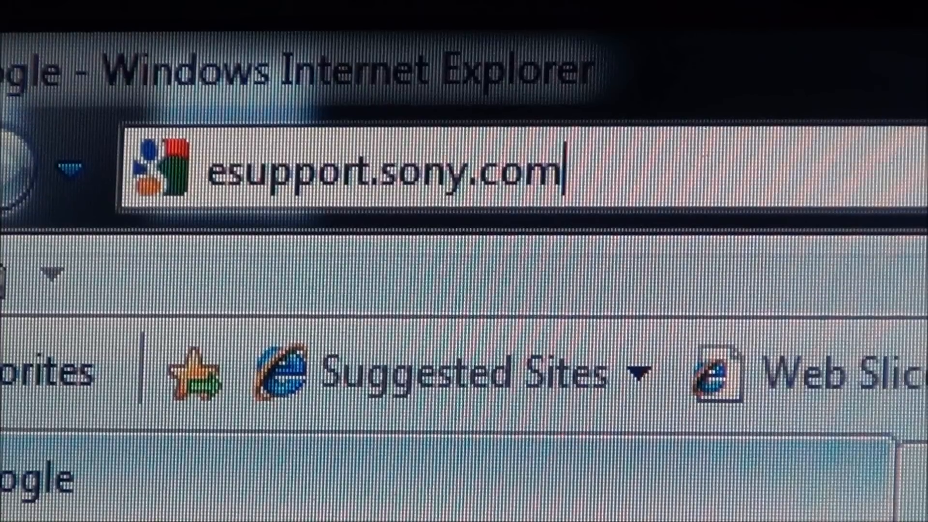
key("Return")
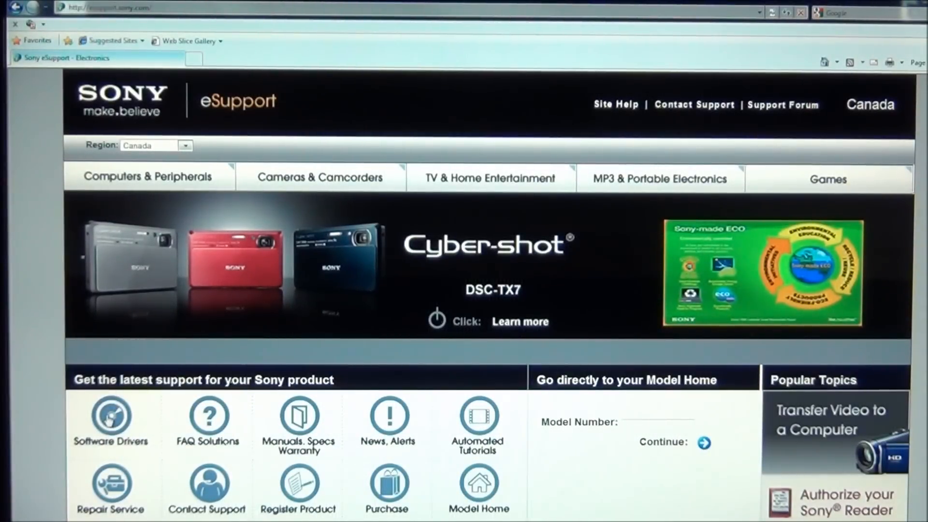
- Under Software Drivers, look up model bdps380 and continue to its downloads
left_click(110, 422)
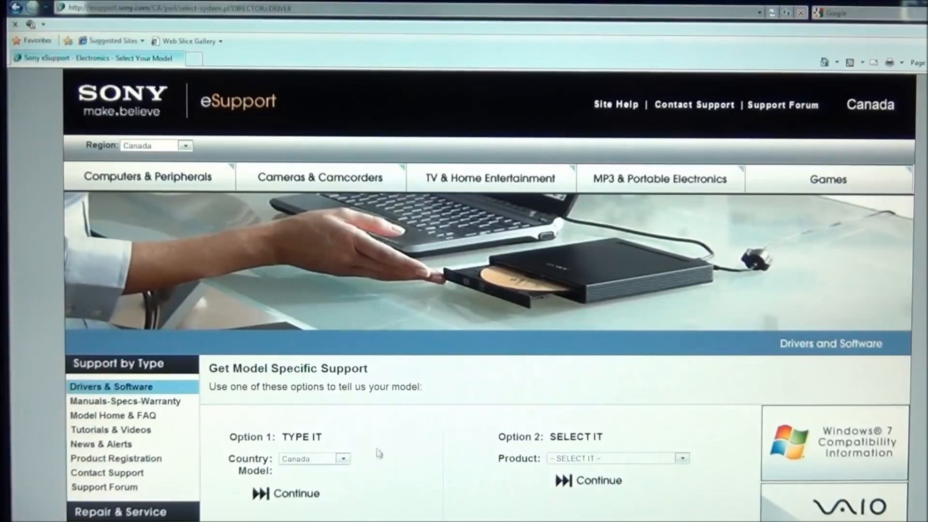
left_click(314, 470)
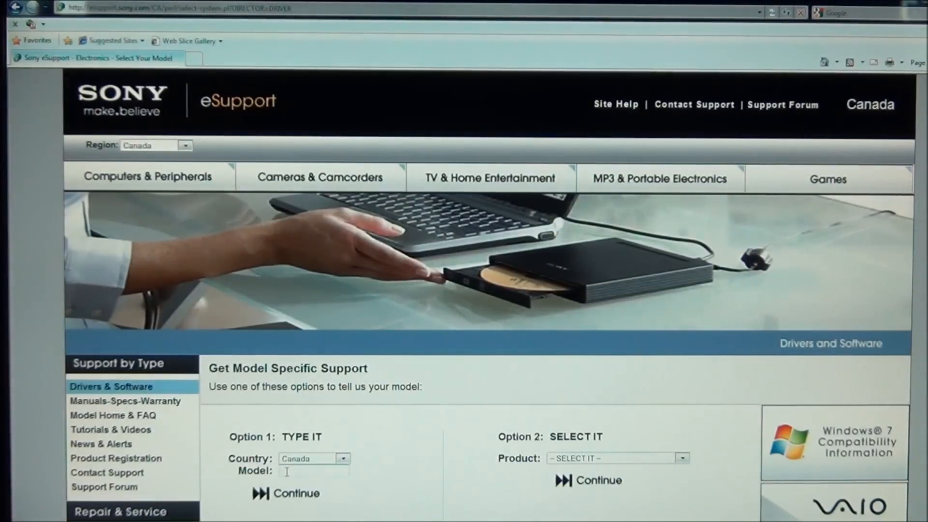
type("tidp")
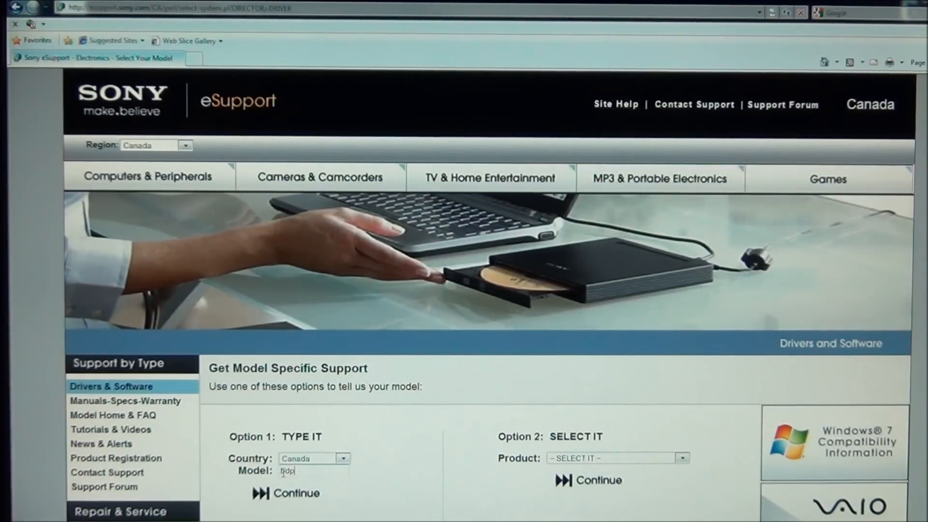
type("s3")
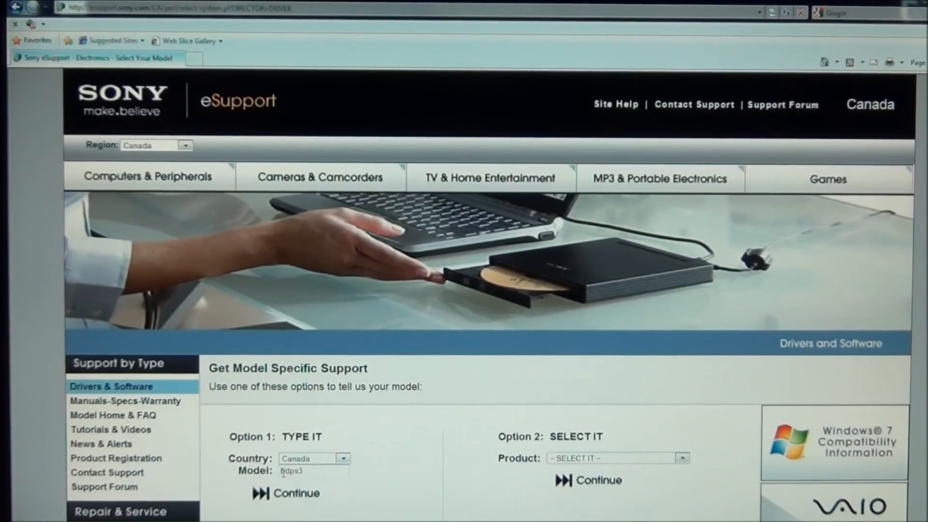
type("80")
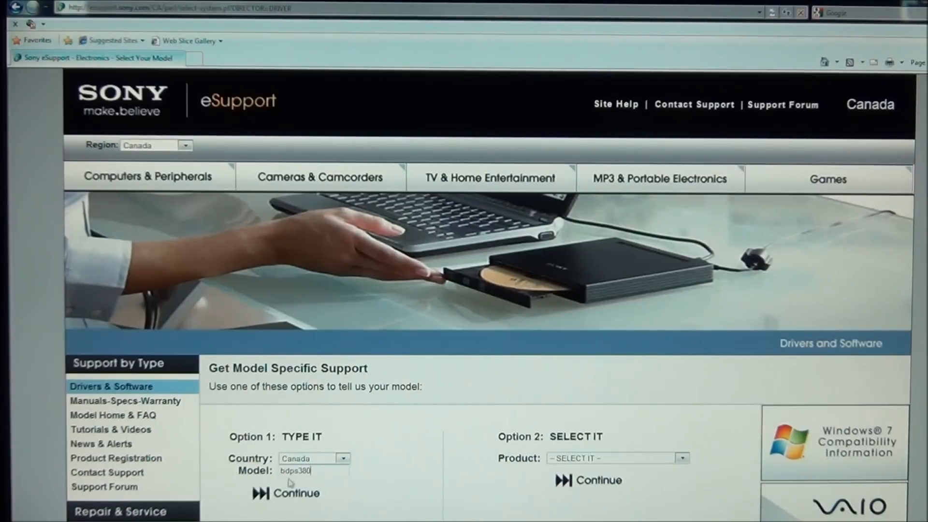
left_click(295, 493)
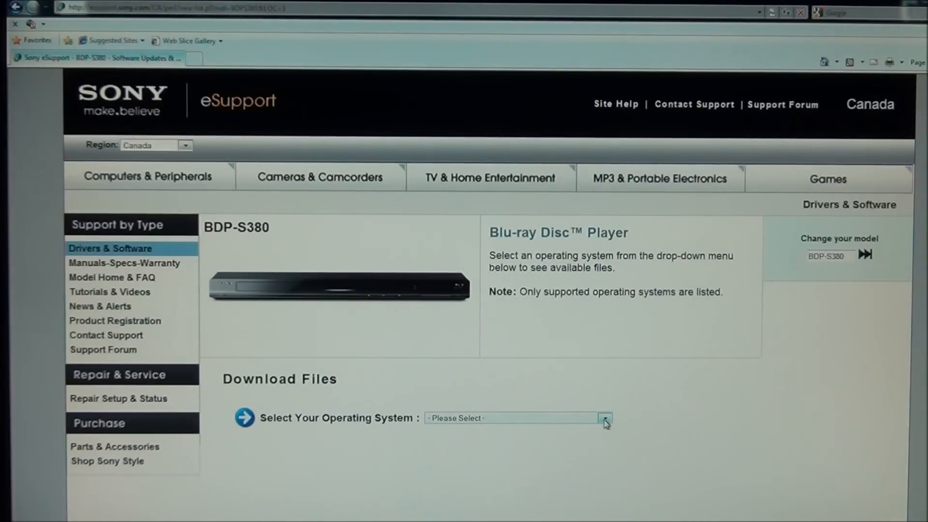
- Choose Windows 7 Ultimate 64-bit, filter to Firmware, and open the firmware upgrade download
left_click(605, 418)
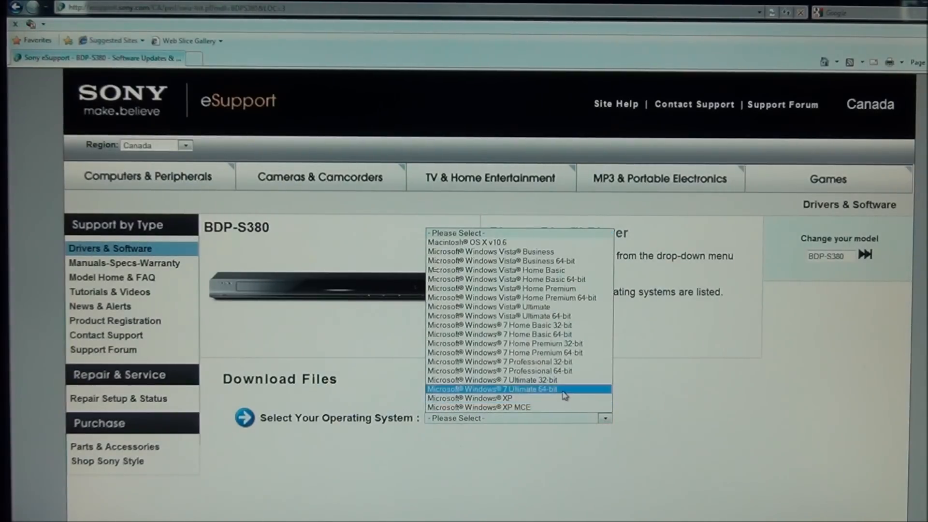
mouse_move(497, 392)
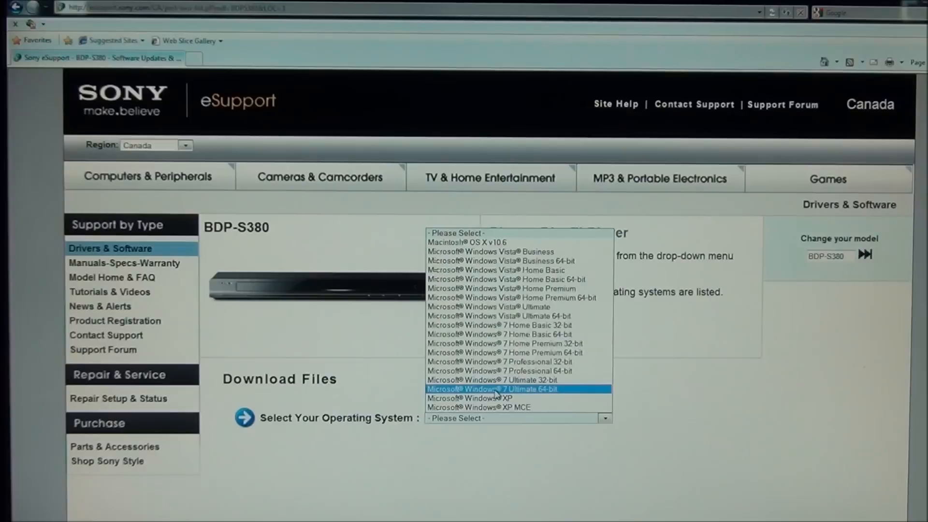
left_click(497, 389)
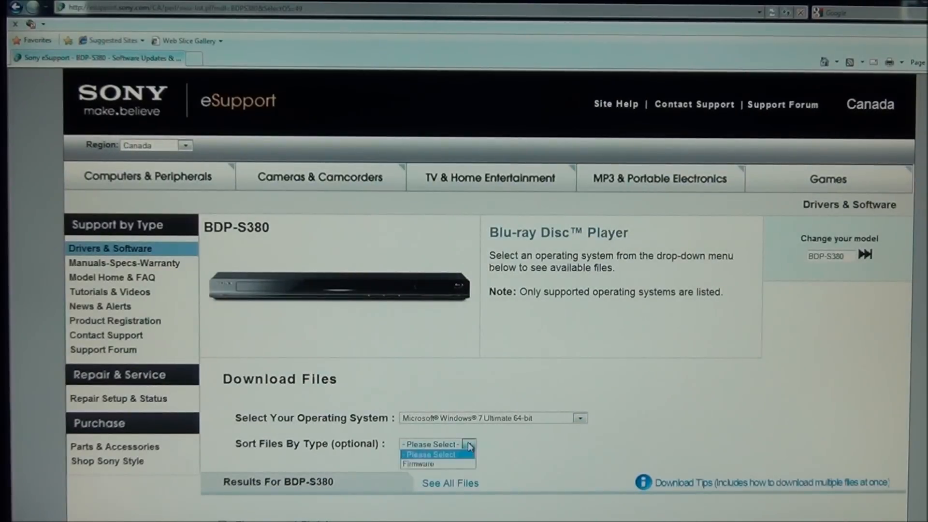
mouse_move(425, 464)
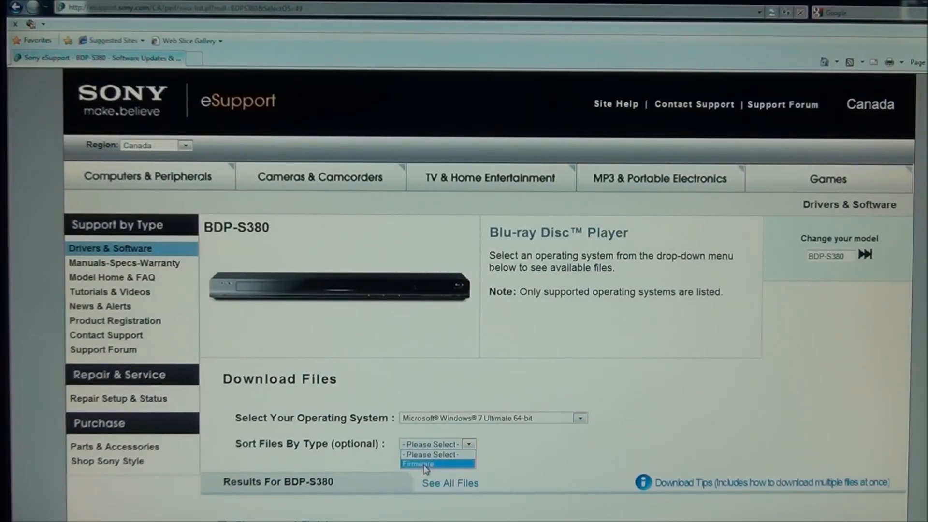
left_click(417, 463)
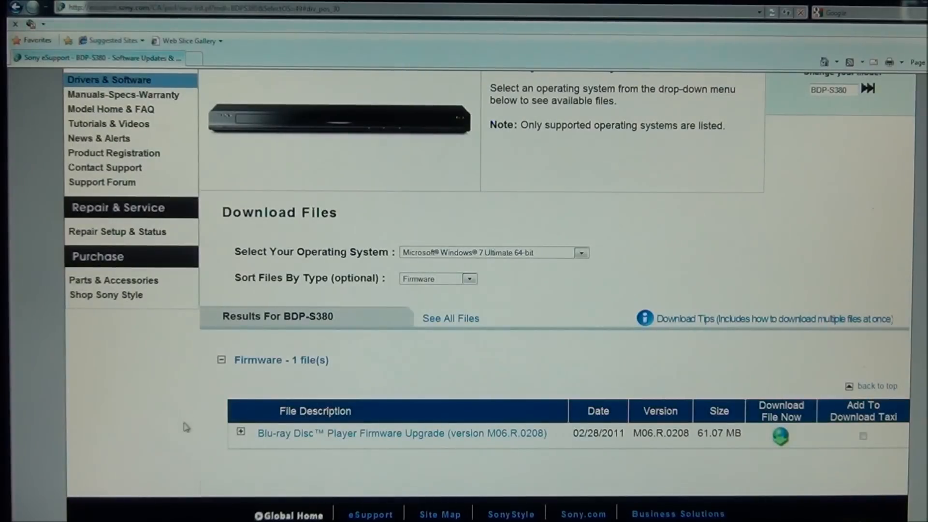
mouse_move(693, 427)
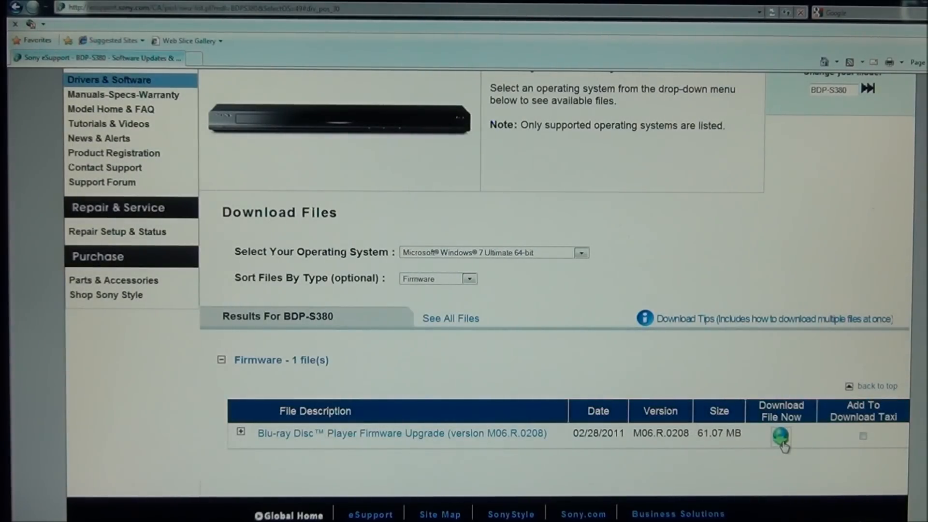
left_click(780, 438)
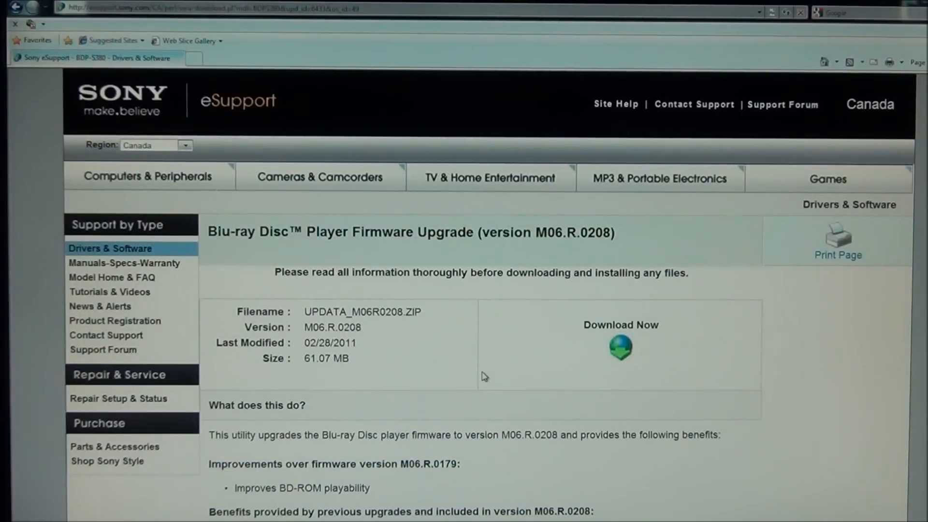
- Accept the software agreement and download UPDATA_M06R0208.ZIP into the BDPS380 folder
scroll("down", 3)
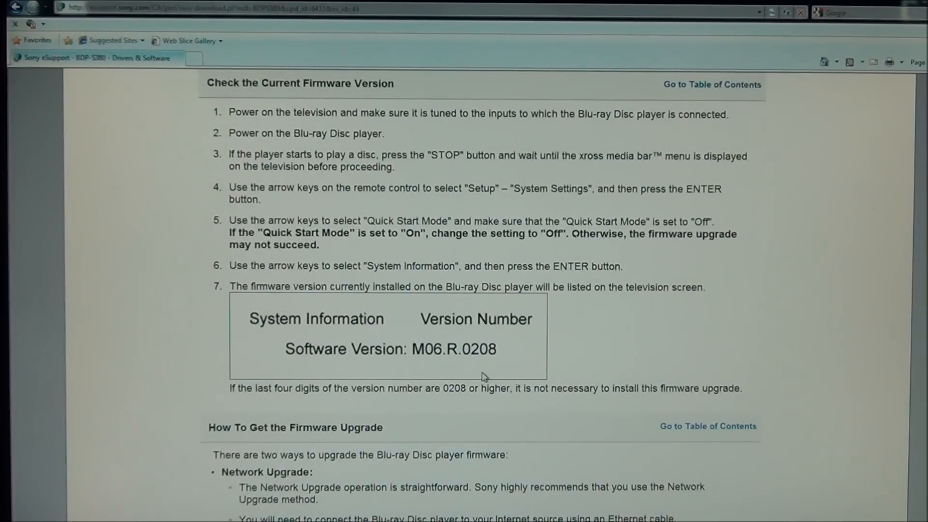
scroll("down", 3)
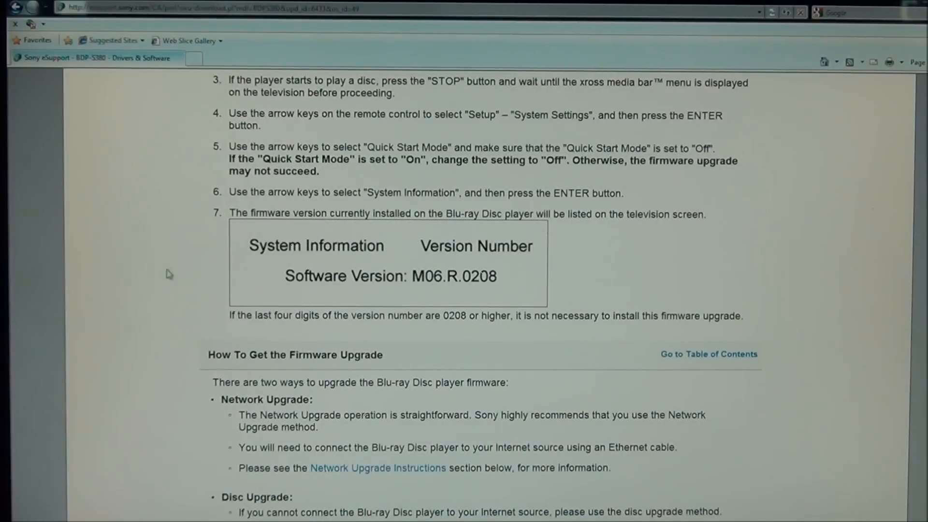
mouse_move(236, 295)
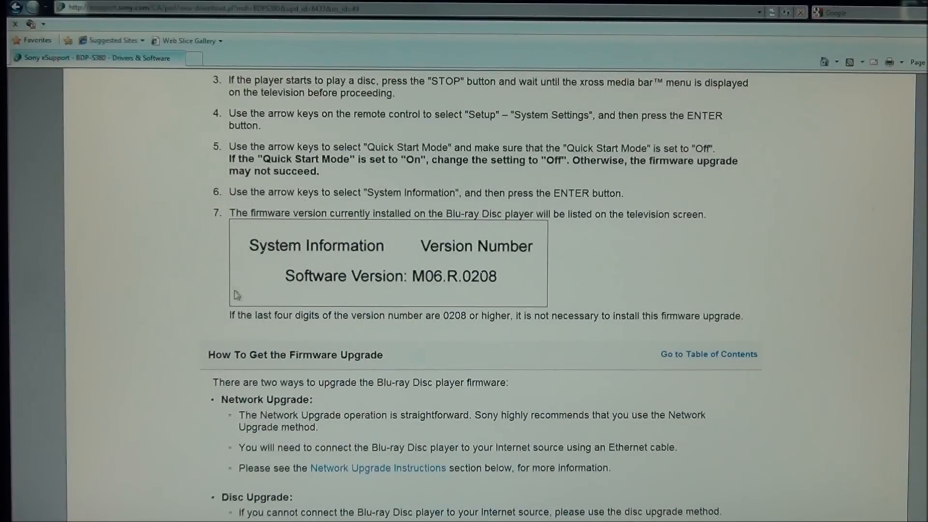
mouse_move(223, 345)
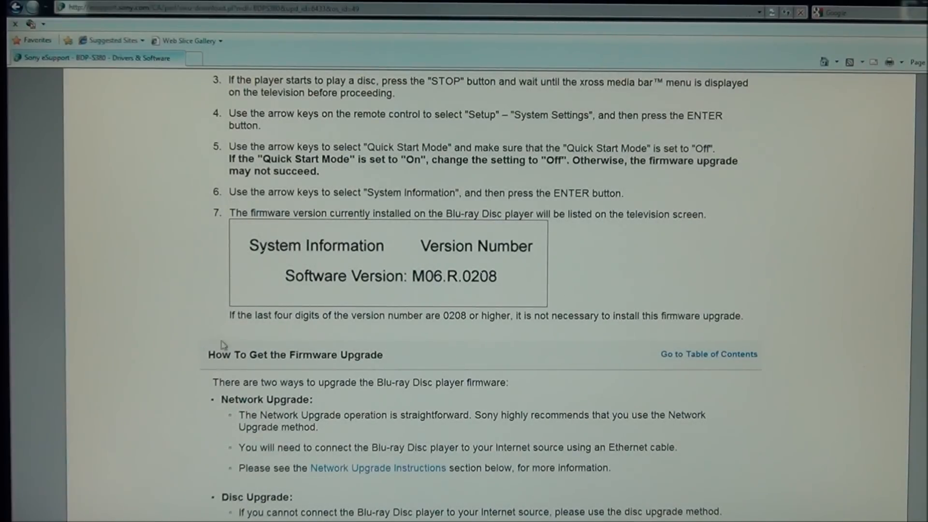
scroll("down", 3)
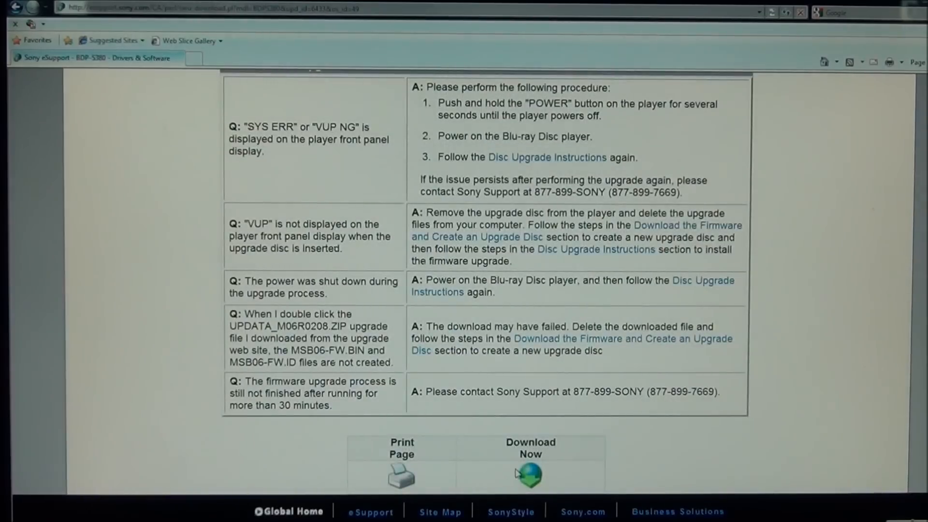
mouse_move(529, 475)
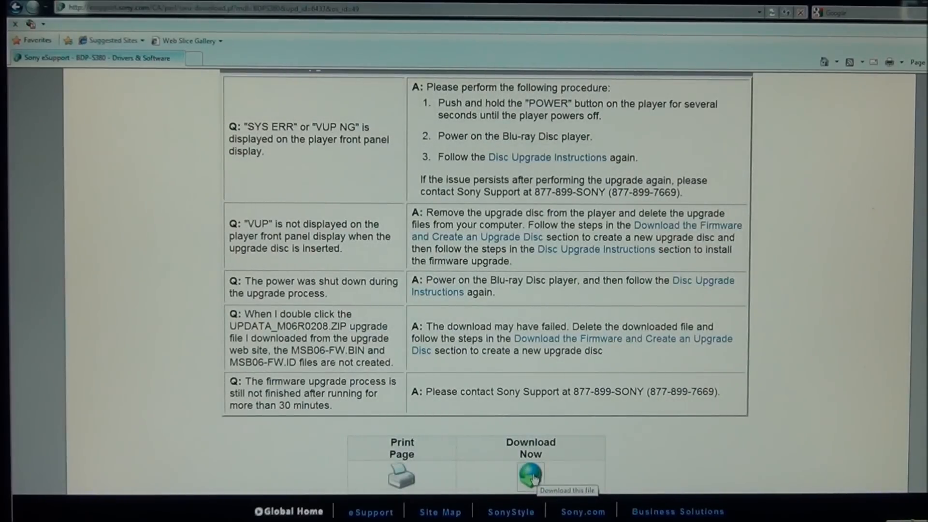
left_click(530, 478)
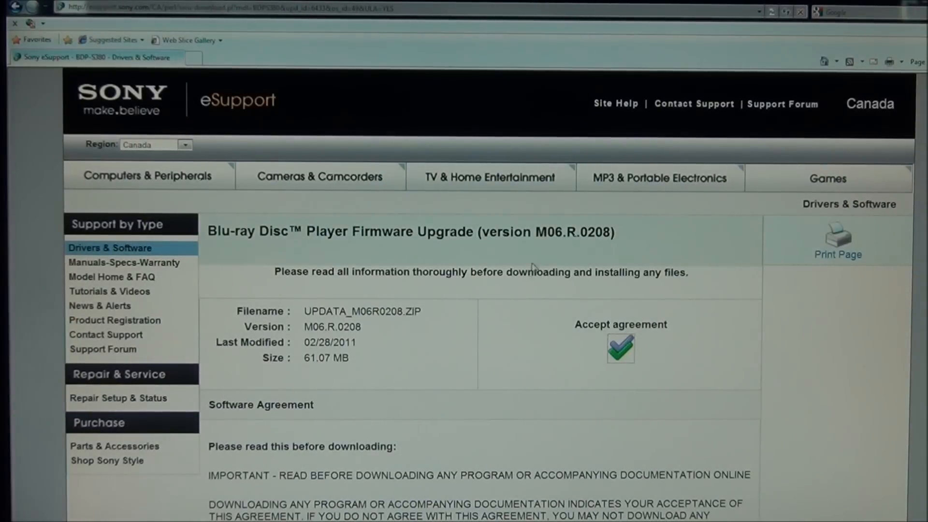
left_click(620, 348)
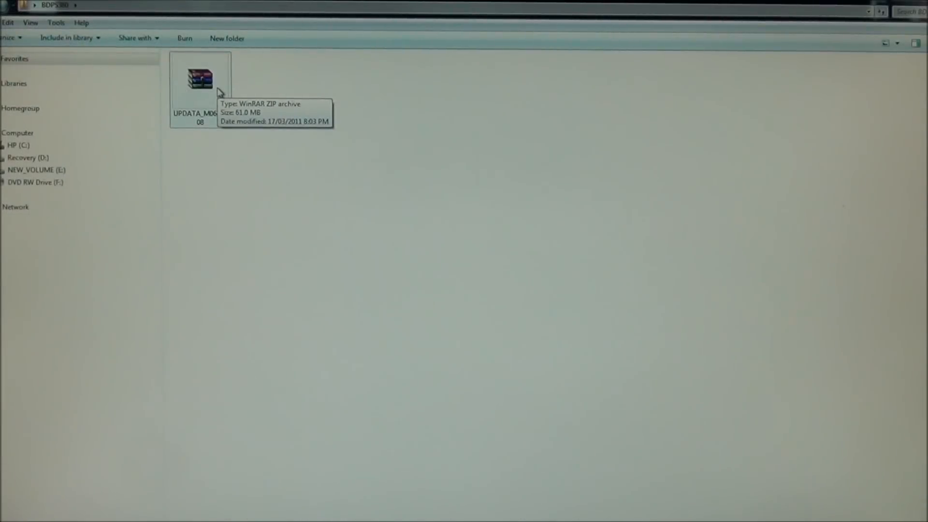
mouse_move(329, 219)
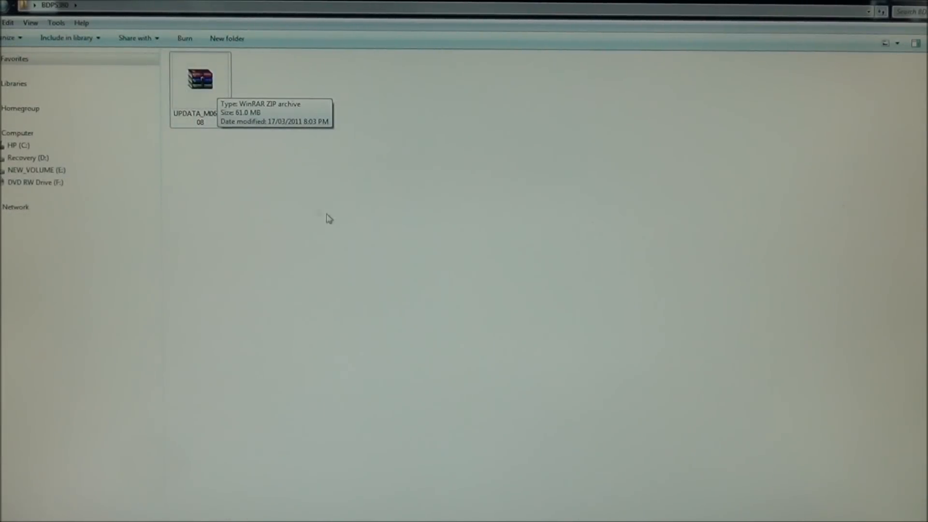
mouse_move(255, 99)
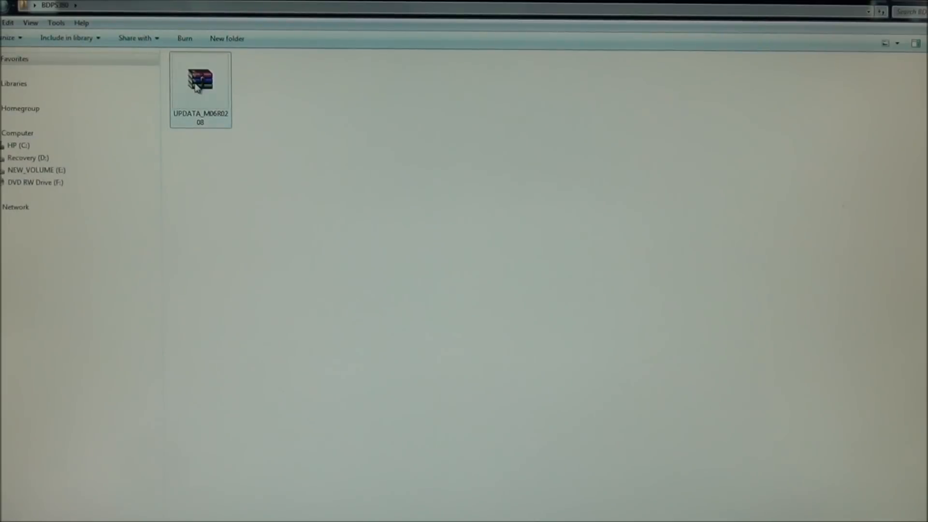
- Extract UPDATA_M06R0208.ZIP into the BDPS380 folder
left_click(200, 79)
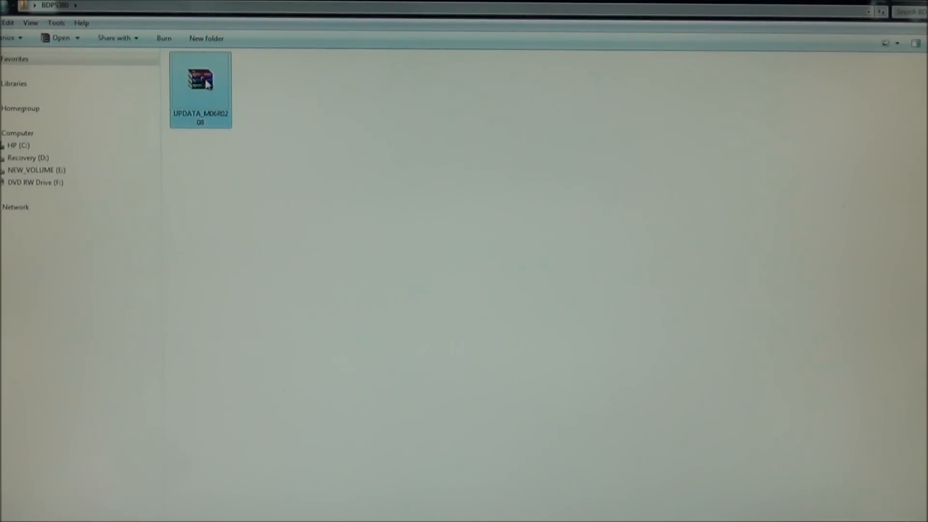
double_click(200, 80)
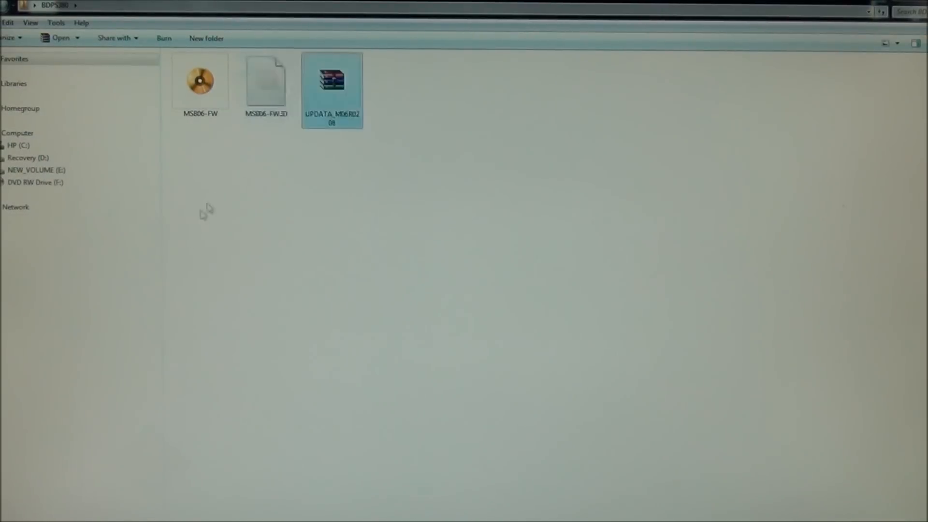
mouse_move(259, 218)
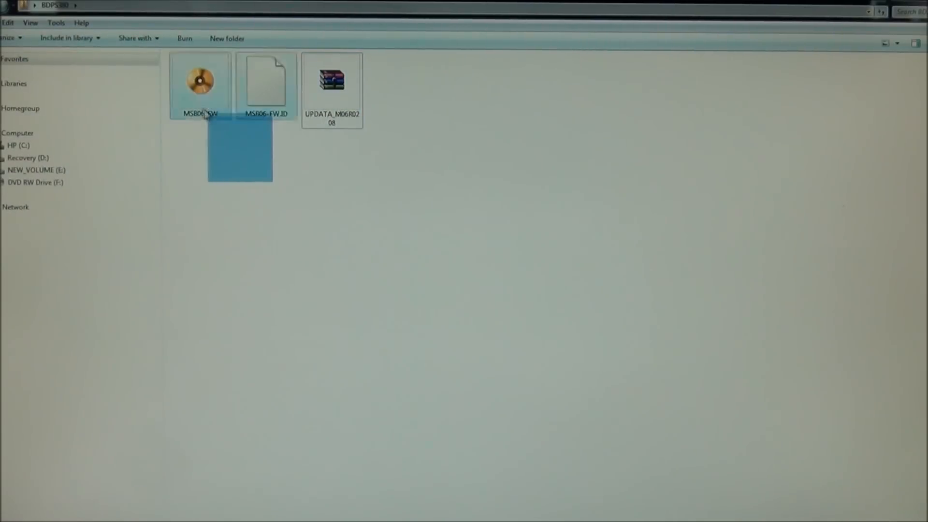
- Send MSB06-FW and MSB06-FW.ID to DVD RW Drive (F:)
left_click(266, 84)
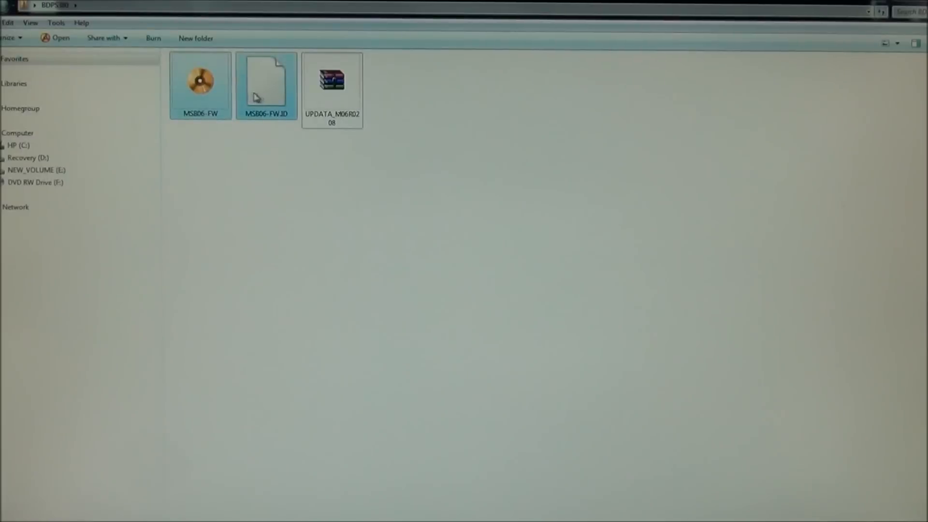
right_click(200, 80)
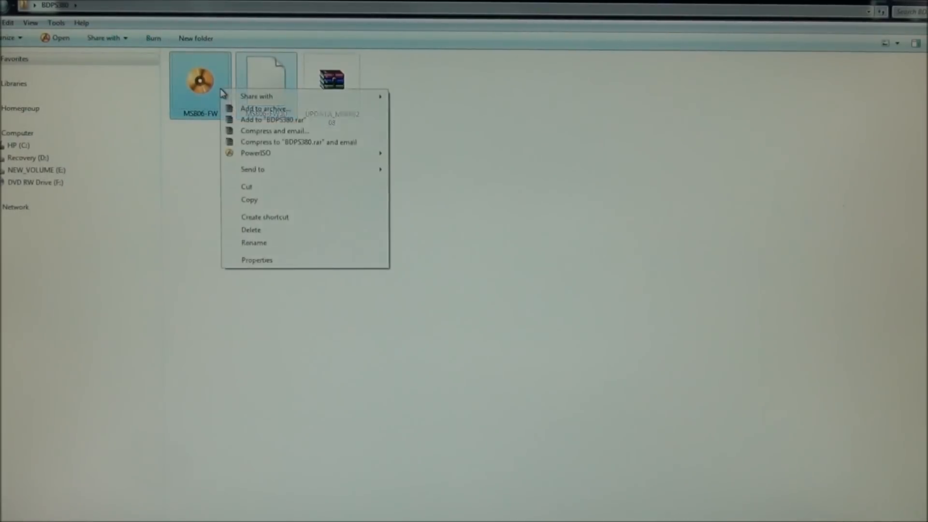
mouse_move(291, 171)
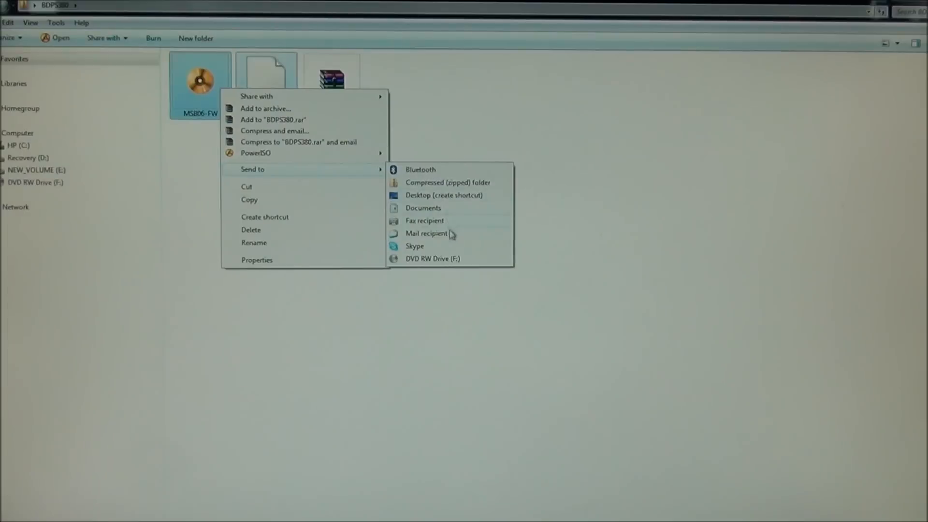
mouse_move(429, 261)
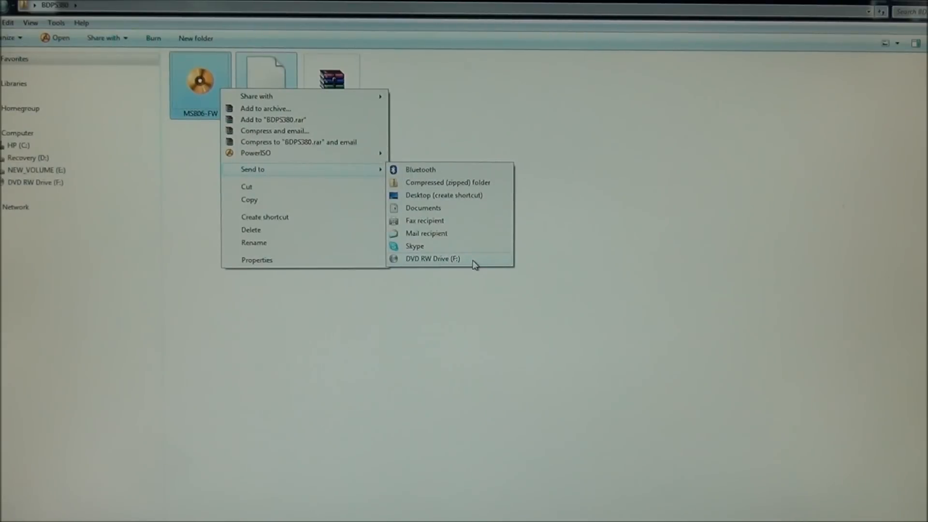
left_click(432, 258)
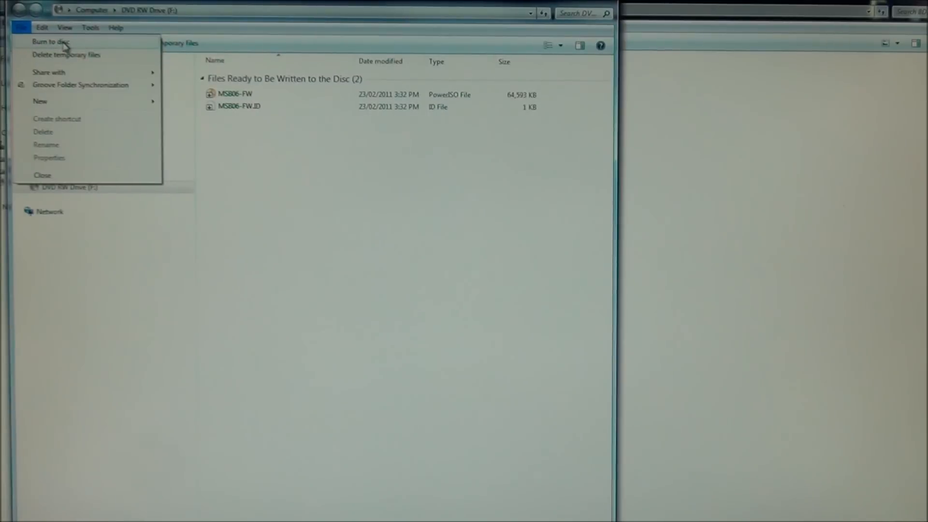
- Burn the queued firmware files to disc with the default title and speed
left_click(52, 41)
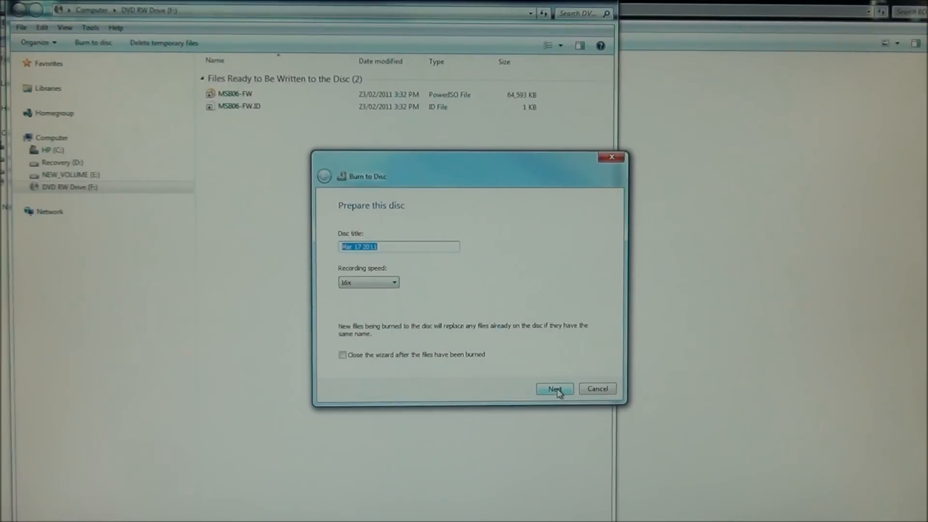
left_click(554, 388)
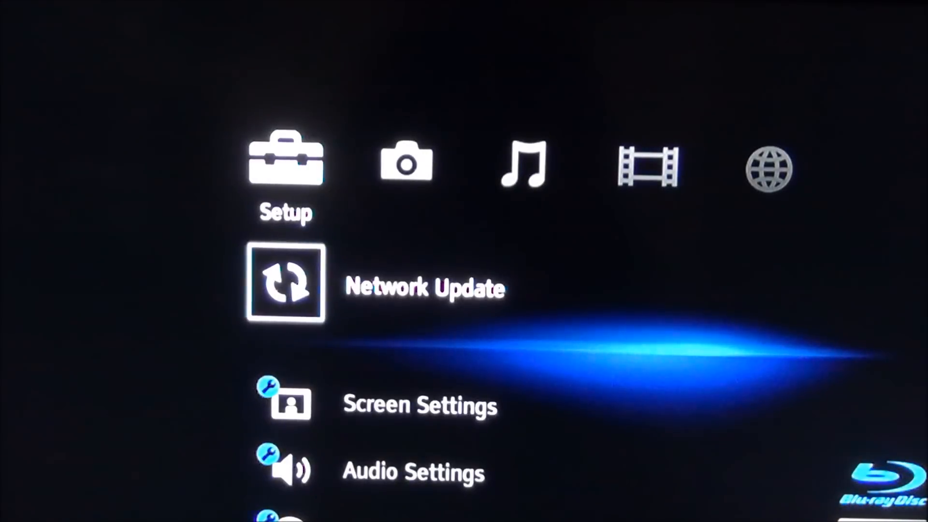
- Scroll through System Settings to System Information, showing version M06.R.0117
scroll("down", 3)
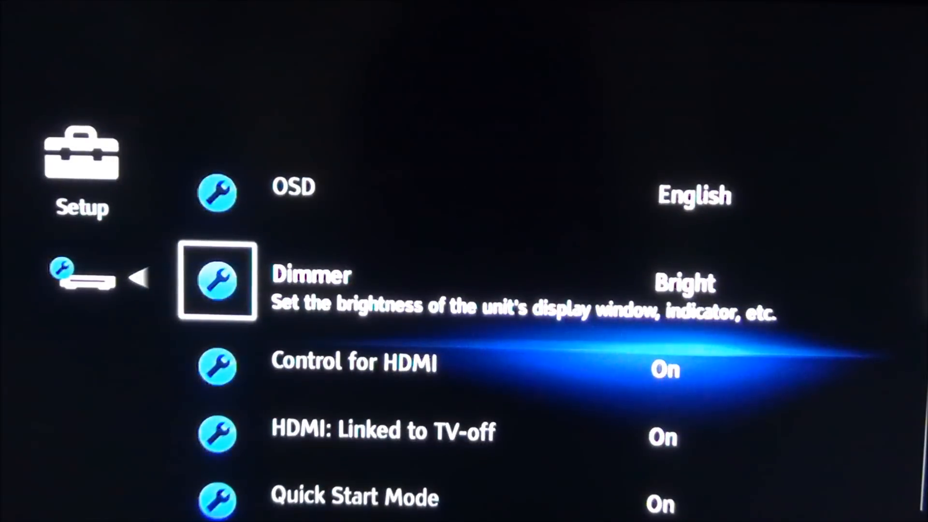
scroll("down", 3)
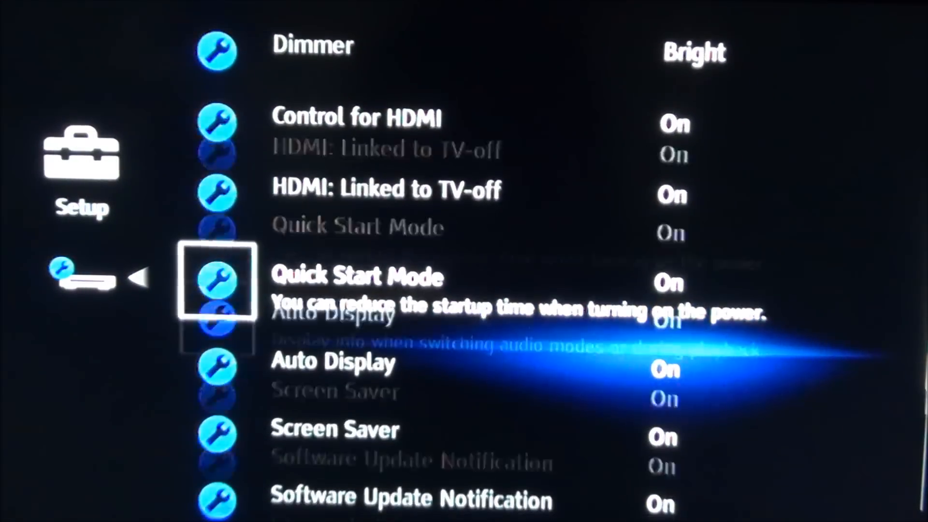
scroll("down", 3)
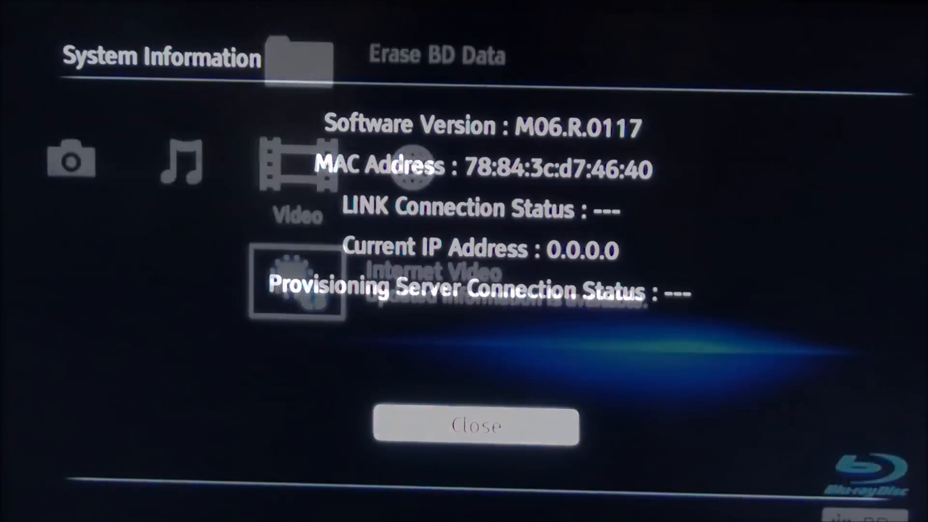
- Close System Information and confirm the disc update to M06.R.0208
left_click(476, 426)
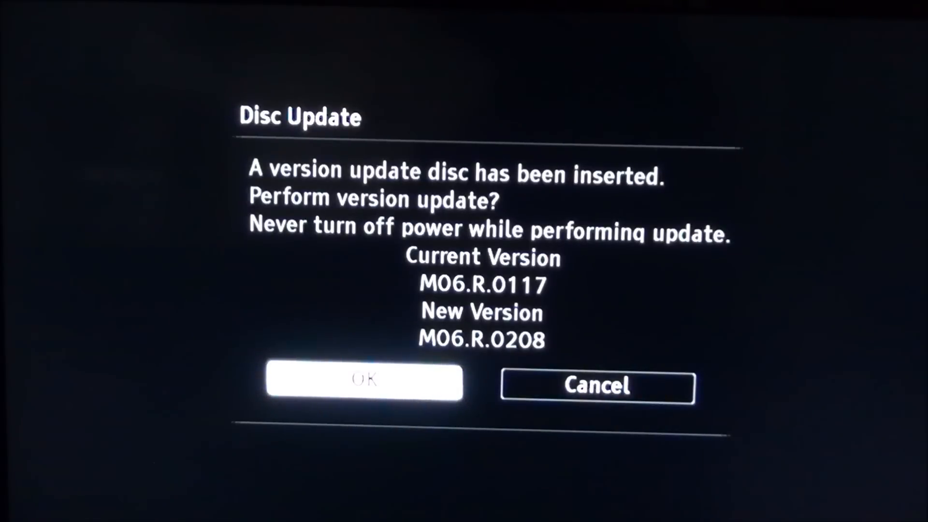
left_click(363, 381)
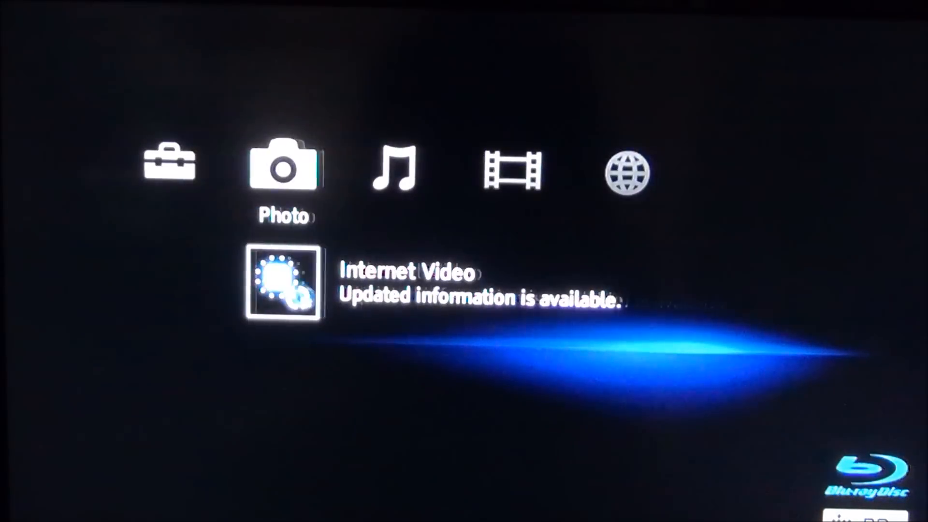
- Select Network Update from the Setup menu
scroll("left", 3)
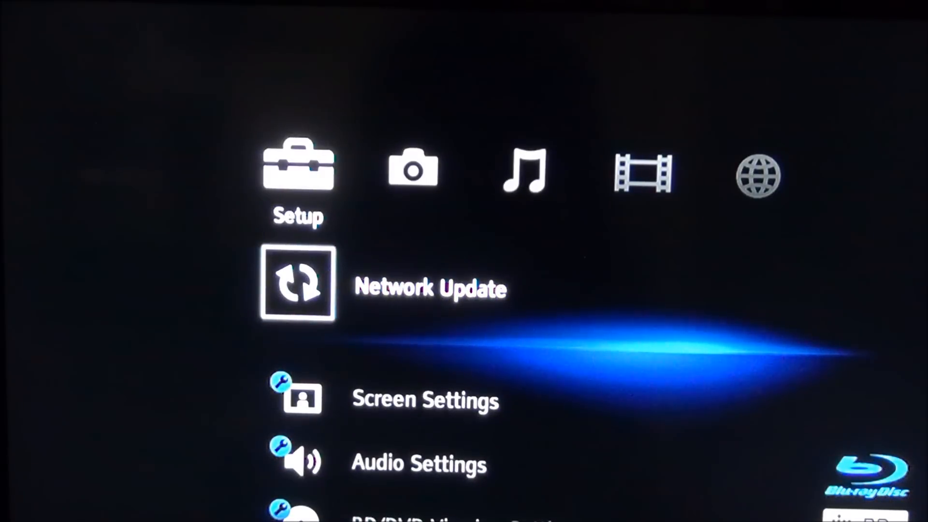
left_click(298, 285)
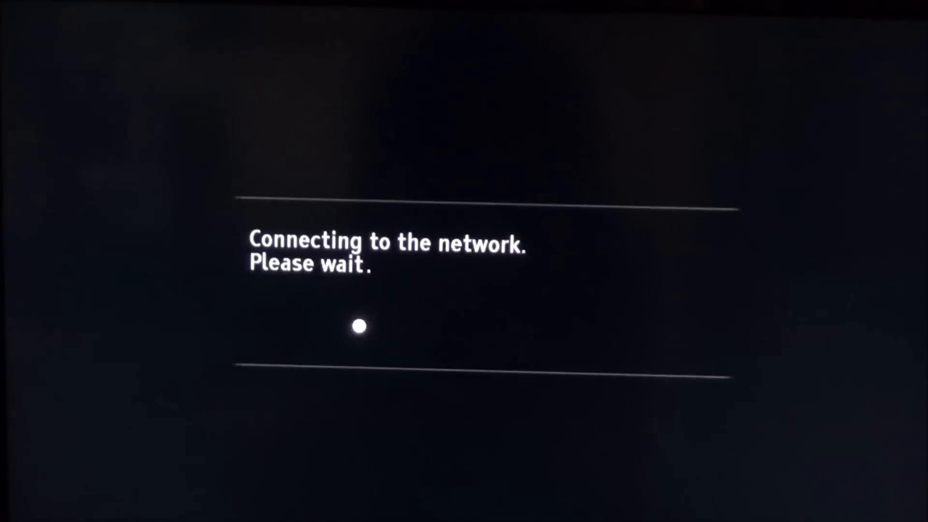